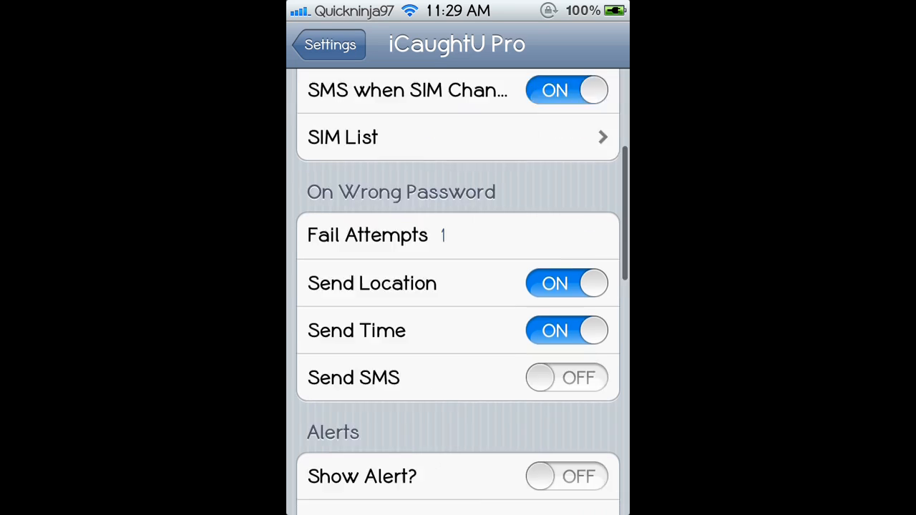
Leave iCaughtU Pro settings to reach iKeywi's Alt Key List, with Alt Key1–9 set to 1–9
left_click(330, 45)
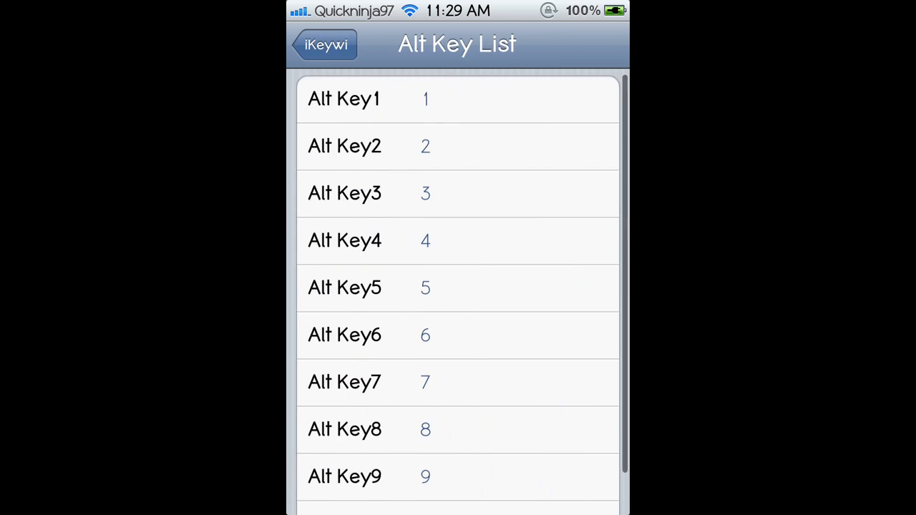
View iKeywi's Customizing Keys, then exit to Spotlight search showing the 1–0 digit row
left_click(324, 44)
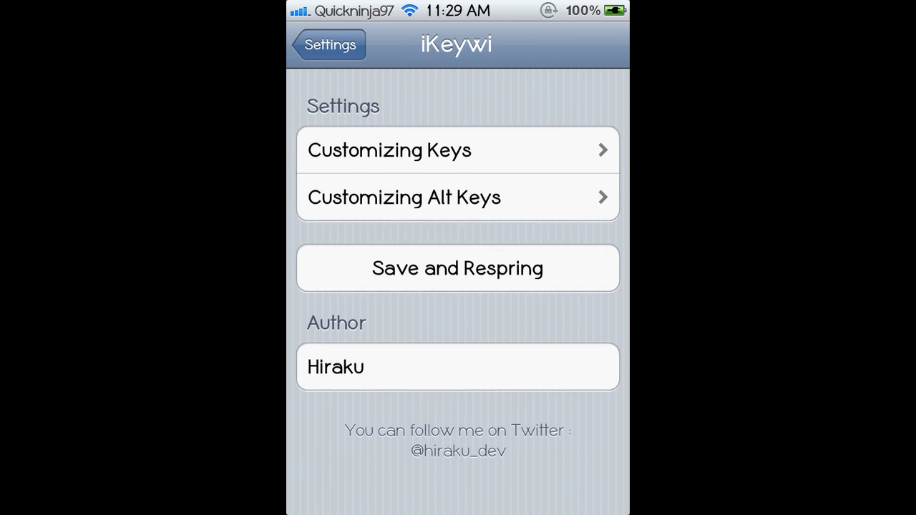
left_click(389, 150)
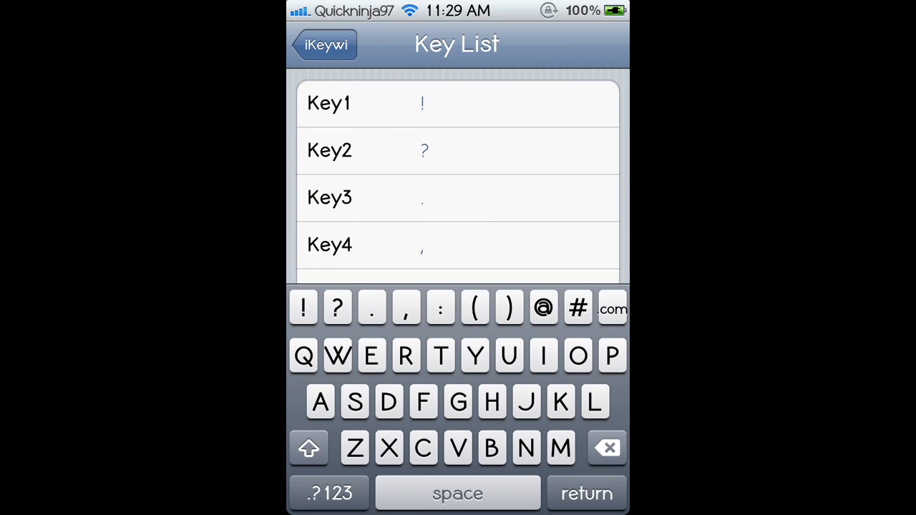
left_click(425, 103)
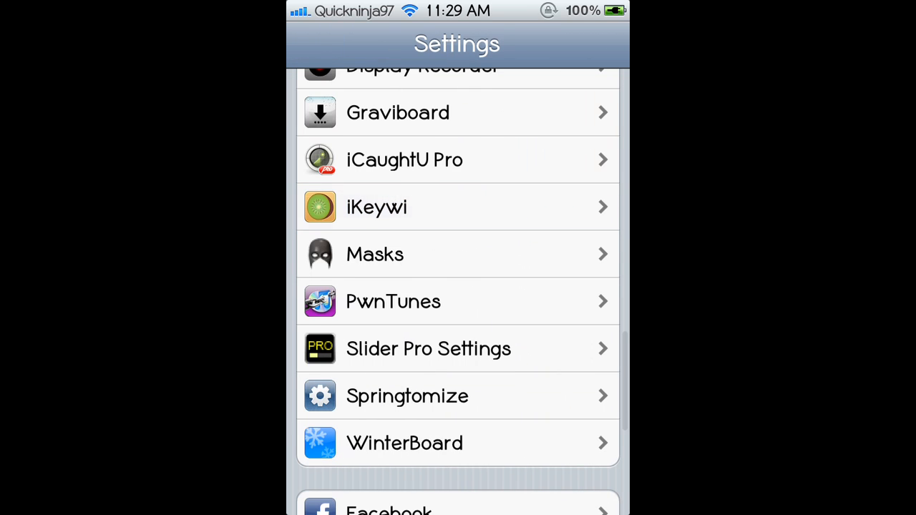
key("home")
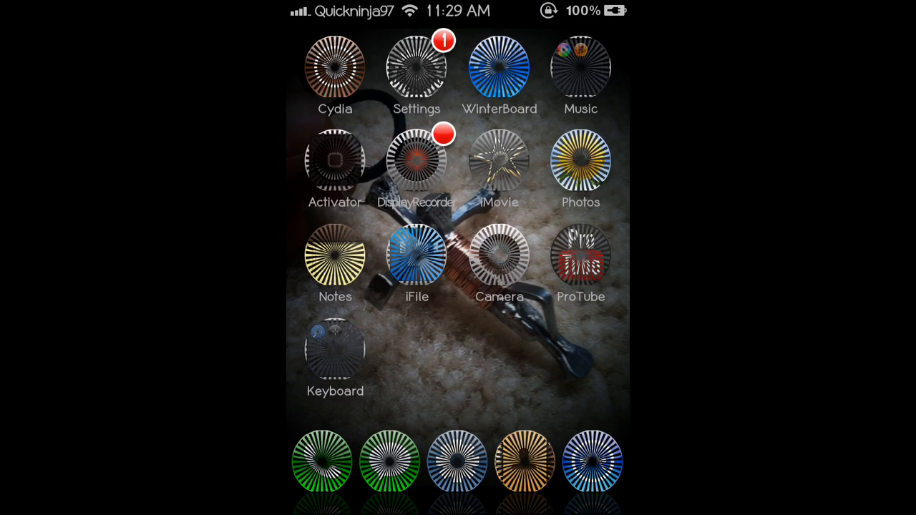
scroll("right", 3)
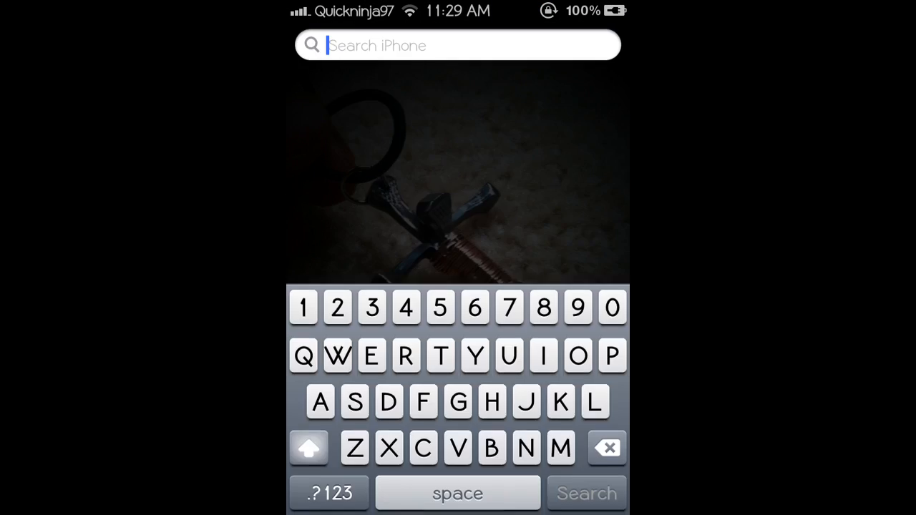